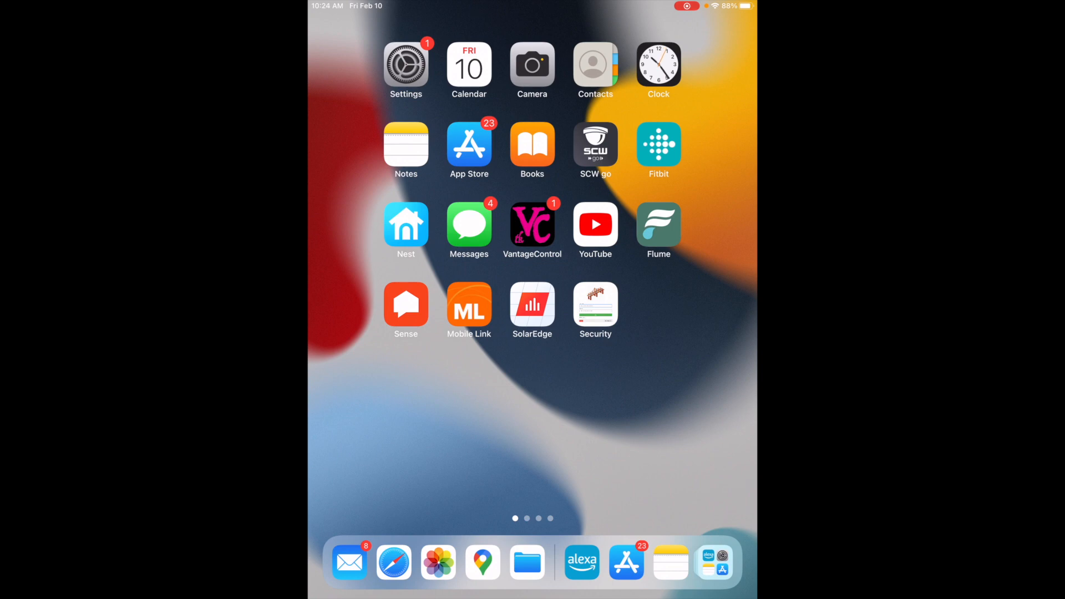
Launch the Amazon Alexa app from the Dock
{"action": "left_click", "coordinate": [406, 143]}
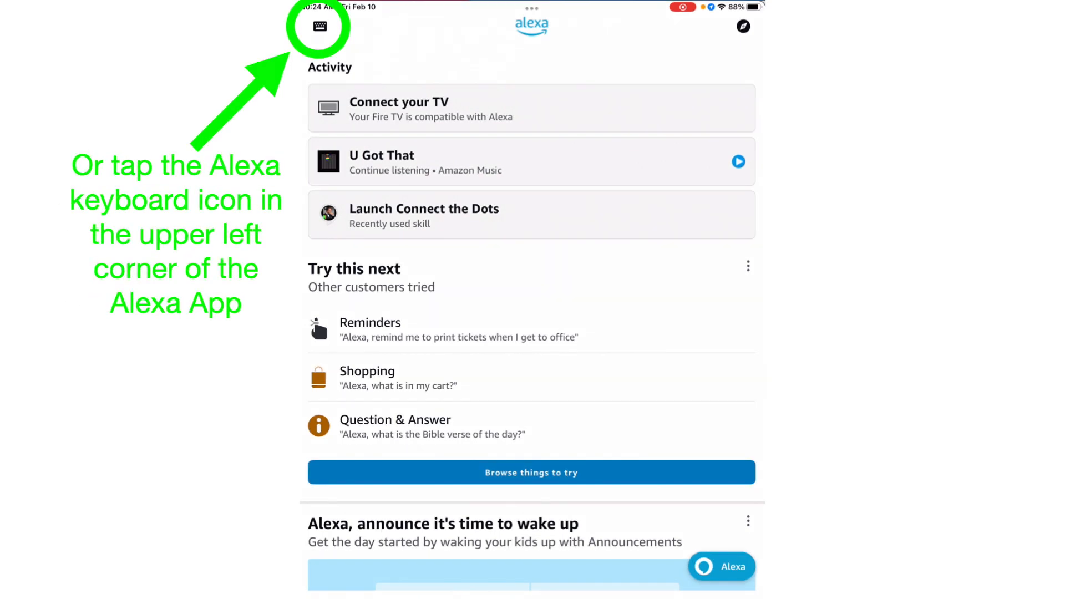
Open Alexa's text chat and start typing 'Open solar edge'
{"action": "left_click", "coordinate": [317, 27]}
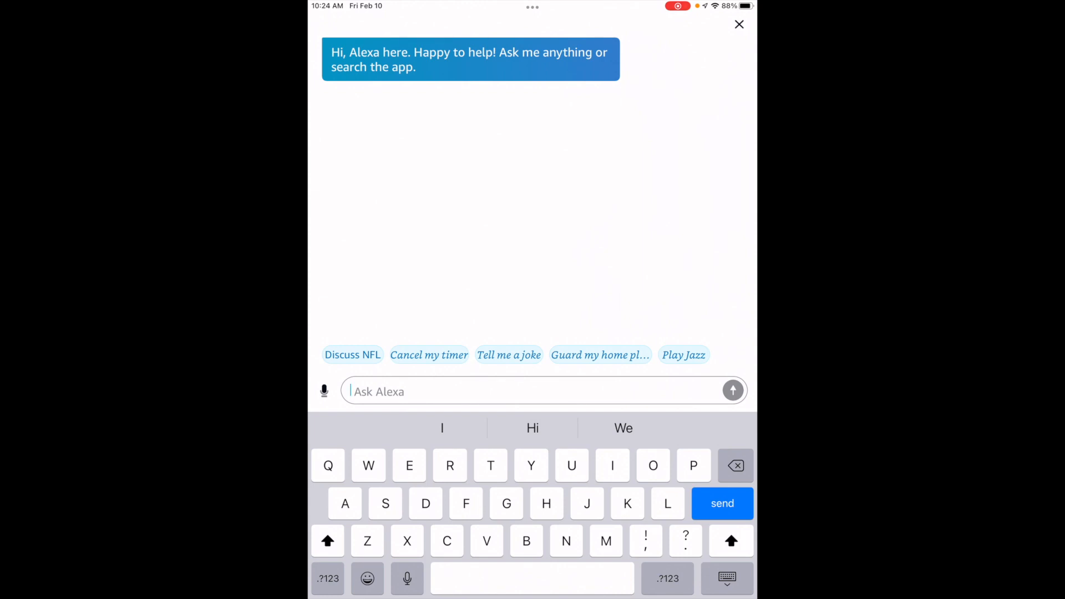
{"action": "type", "text": "Open solar edg"}
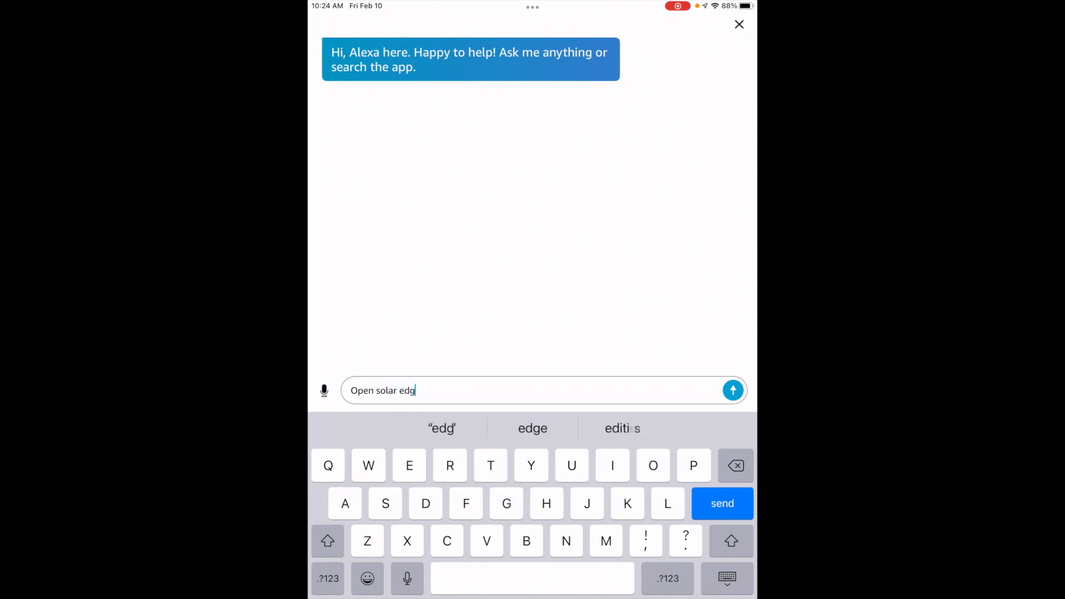
Send the 'Open solar edge' request to Alexa
{"action": "left_click", "coordinate": [733, 391]}
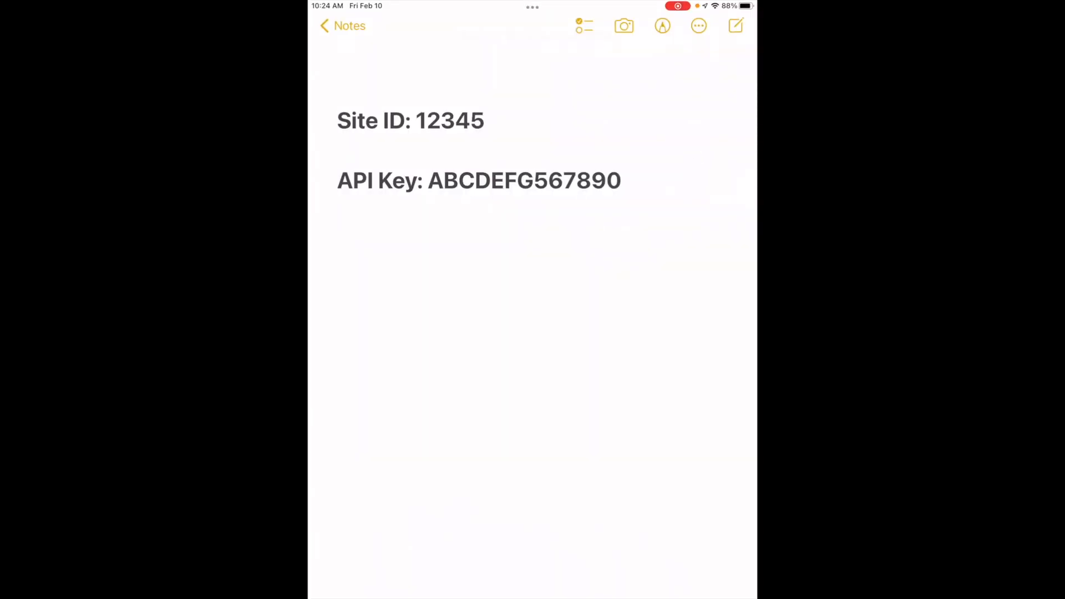
Select Site ID 12345 in the note and head back toward the Alexa chat
{"action": "double_click", "coordinate": [450, 121]}
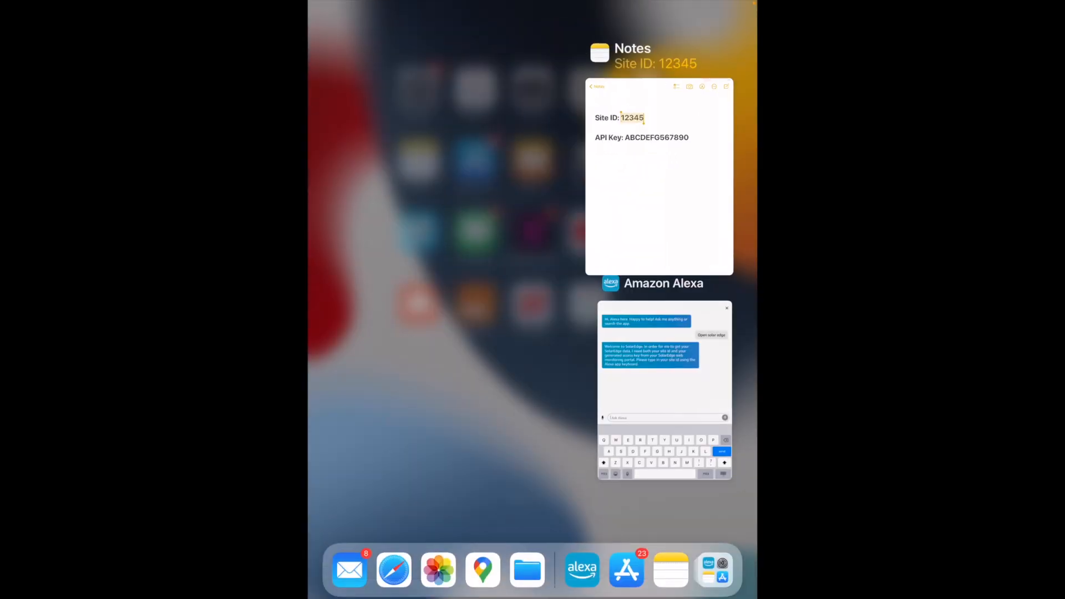
{"action": "left_click", "coordinate": [665, 368]}
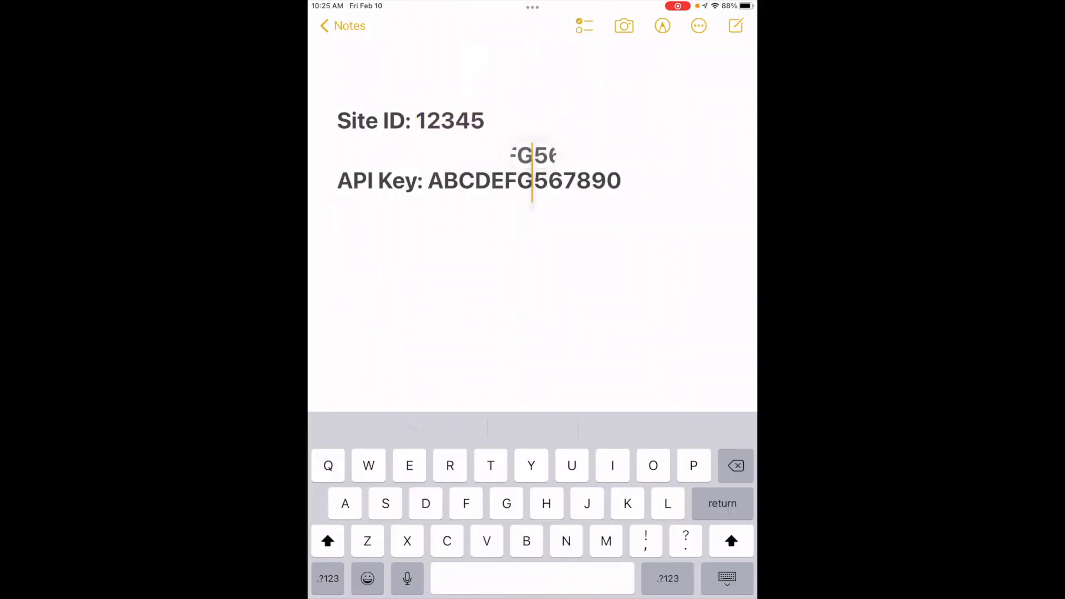
{"action": "double_click", "coordinate": [531, 181]}
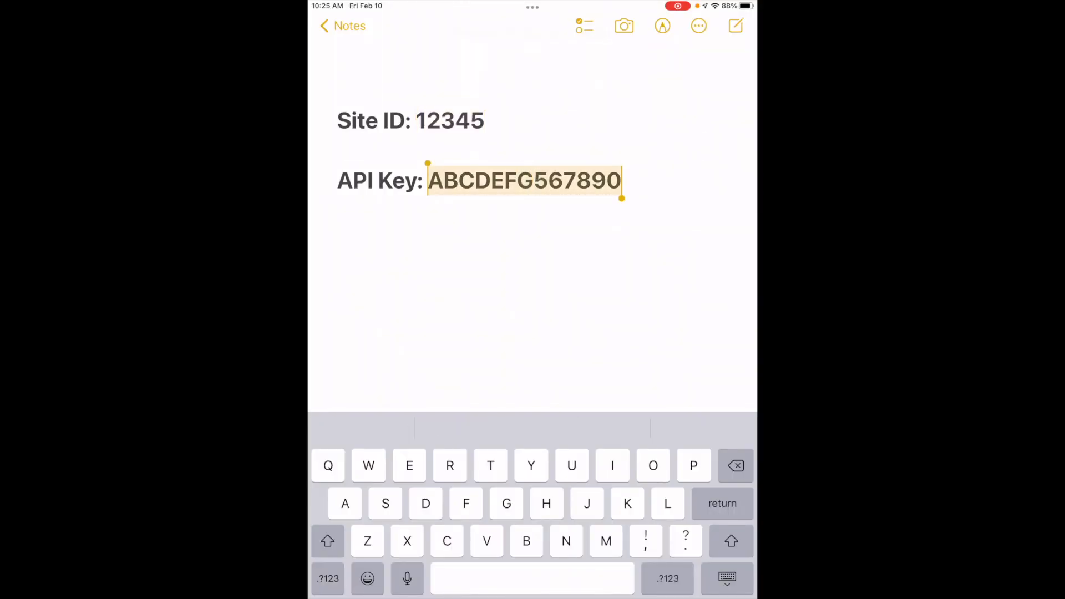